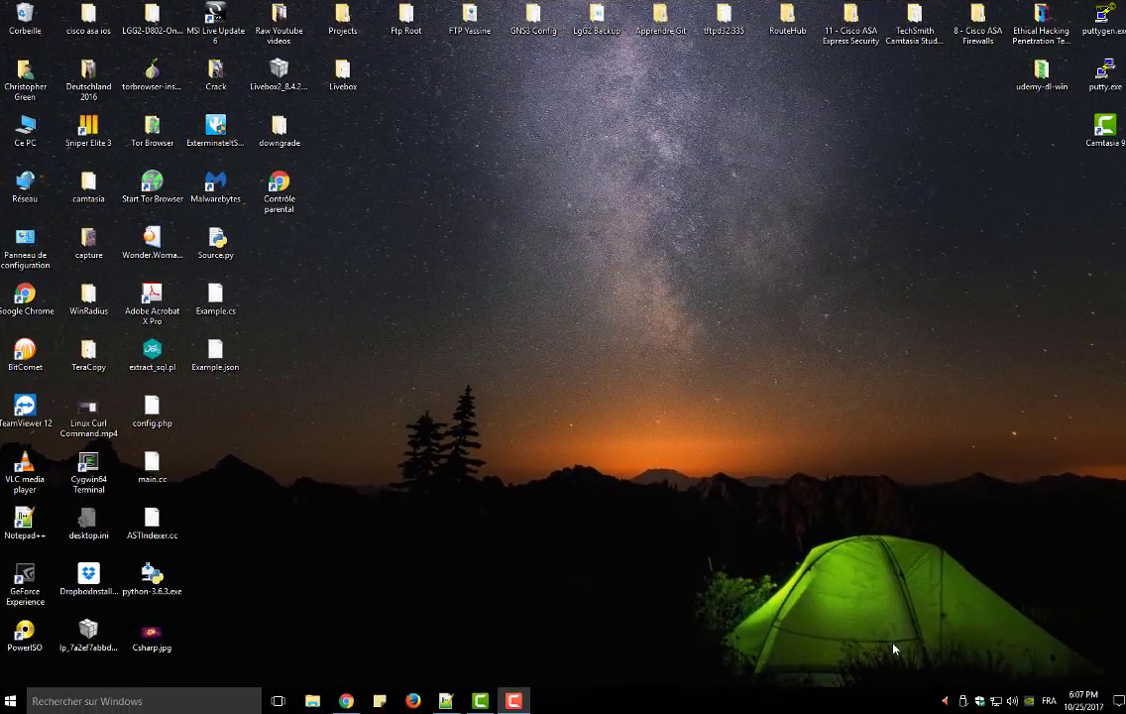
- Launch Notepad++ and open Example.json from the desktop in the editor
{"action": "left_click", "coordinate": [445, 701]}
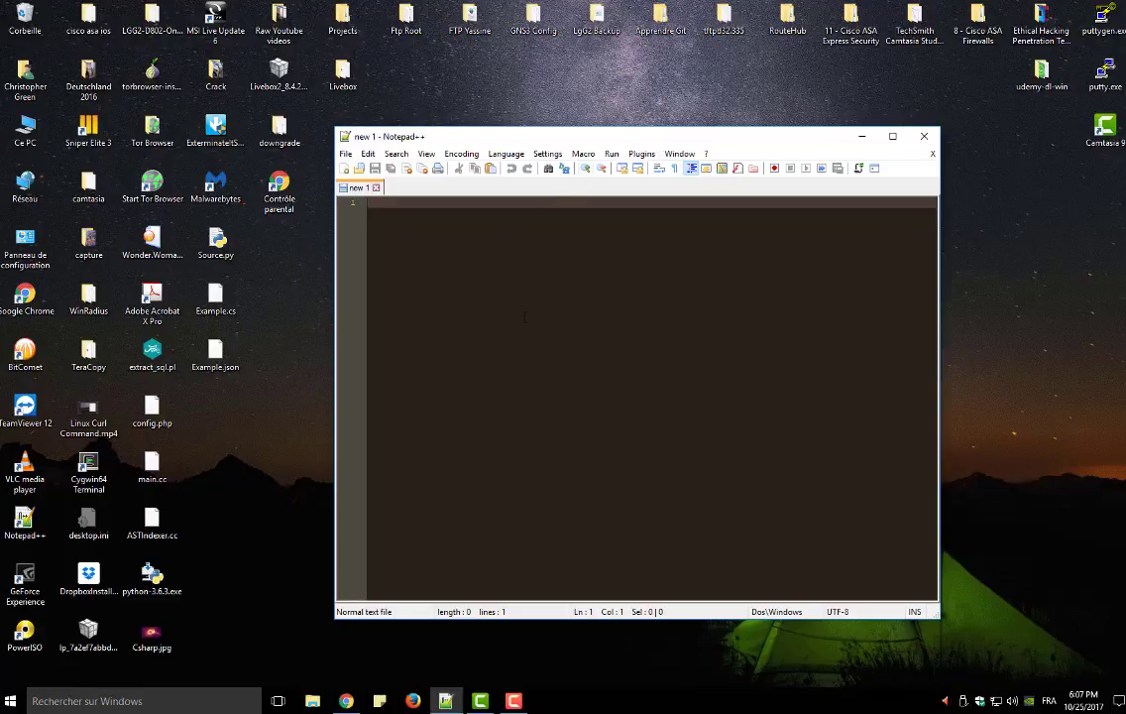
{"action": "left_click", "coordinate": [215, 350]}
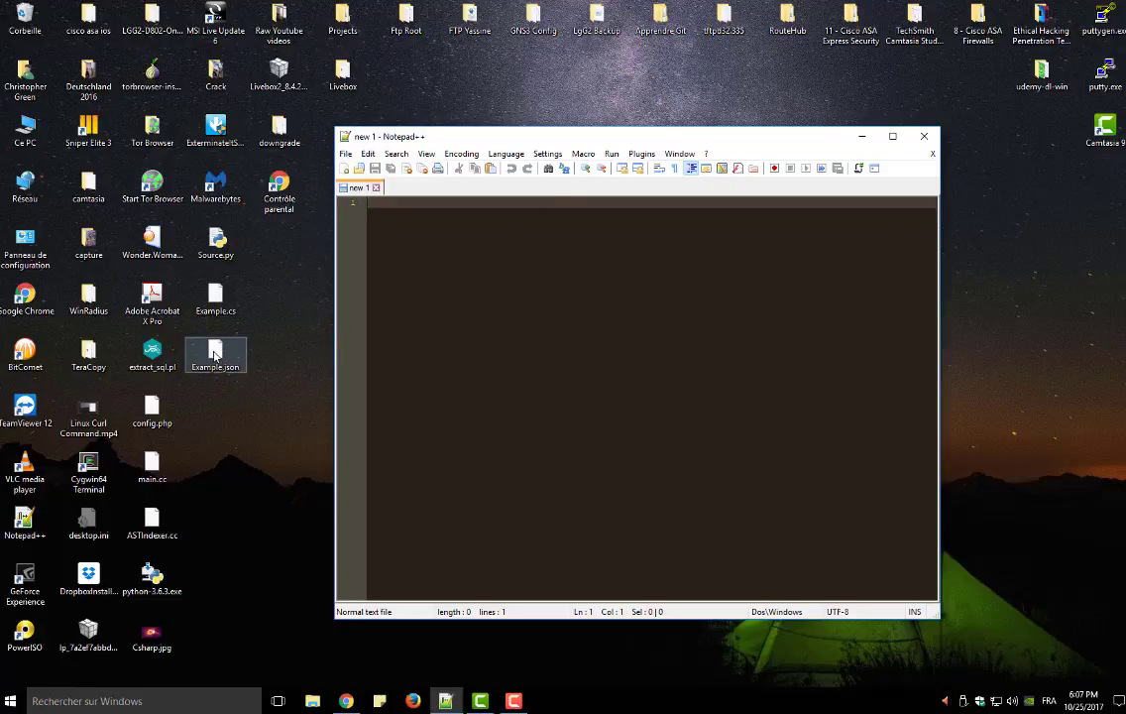
{"action": "double_click", "coordinate": [215, 349]}
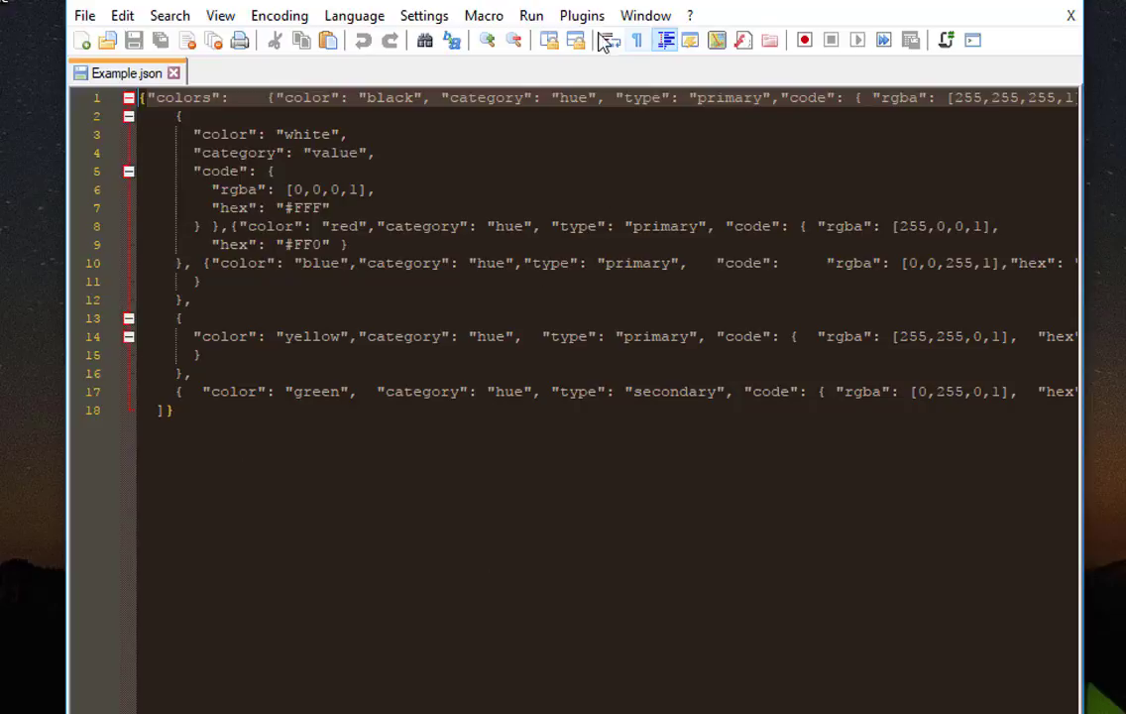
- Install the JSTool plugin via Plugin Manager and restart Notepad++ to finish
{"action": "left_click", "coordinate": [582, 15]}
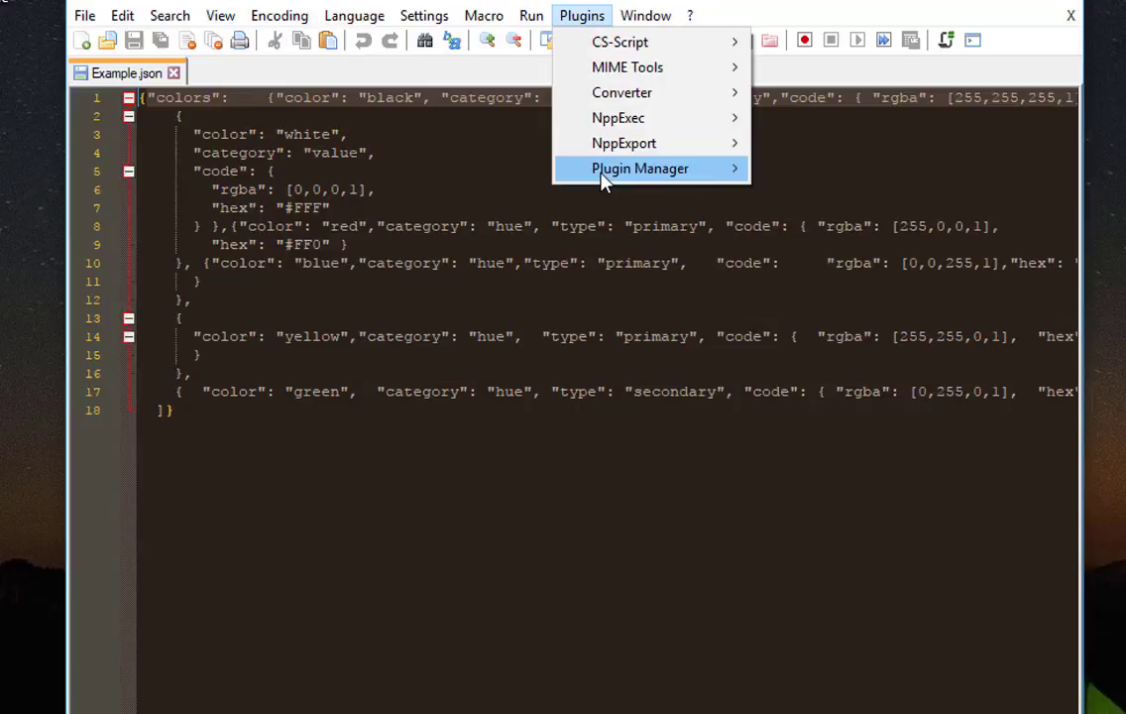
{"action": "mouse_move", "coordinate": [640, 167]}
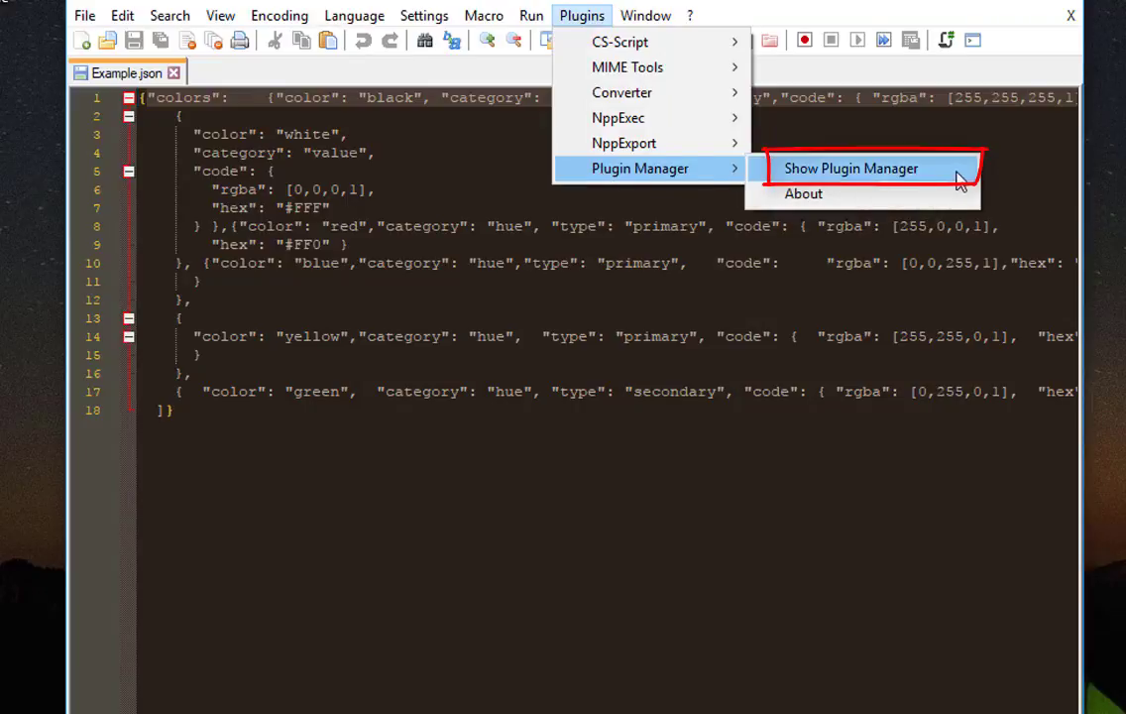
{"action": "left_click", "coordinate": [851, 167]}
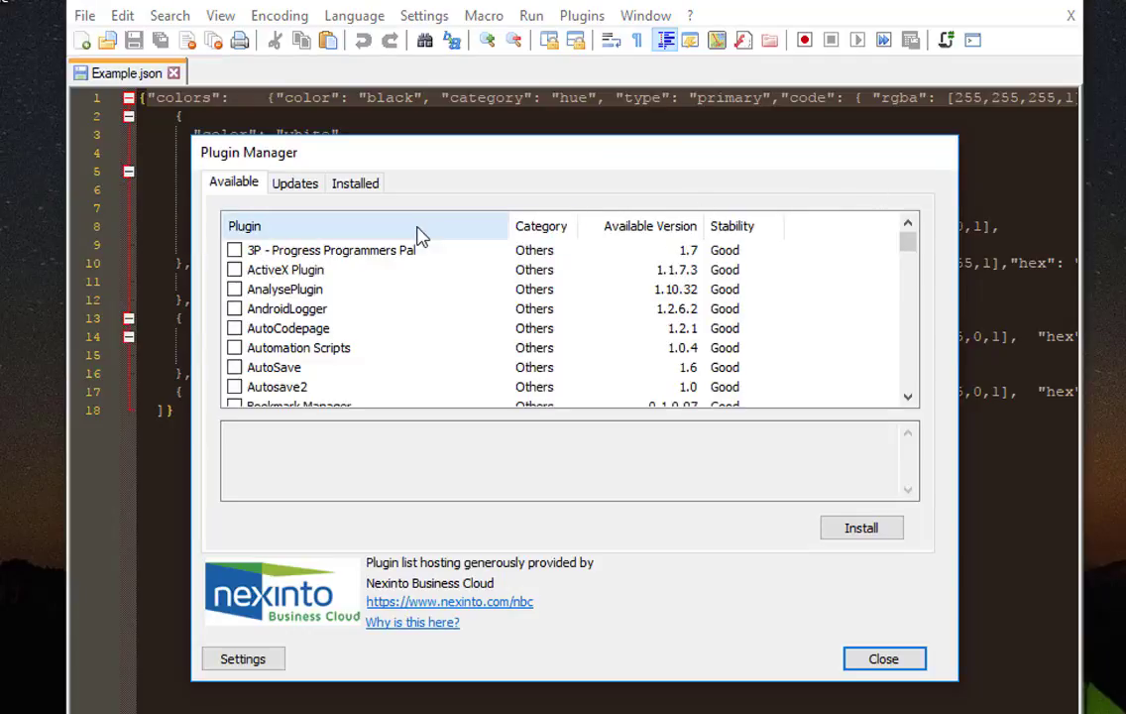
{"action": "left_click", "coordinate": [332, 250]}
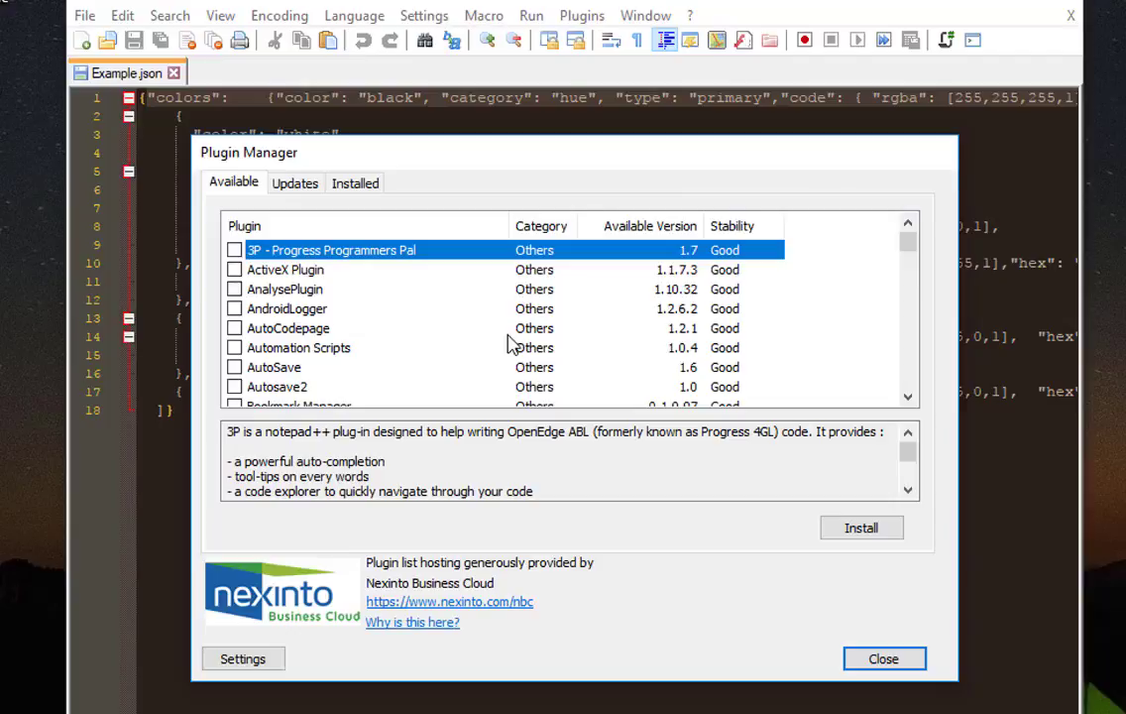
{"action": "scroll", "scroll_direction": "down", "scroll_amount": 3}
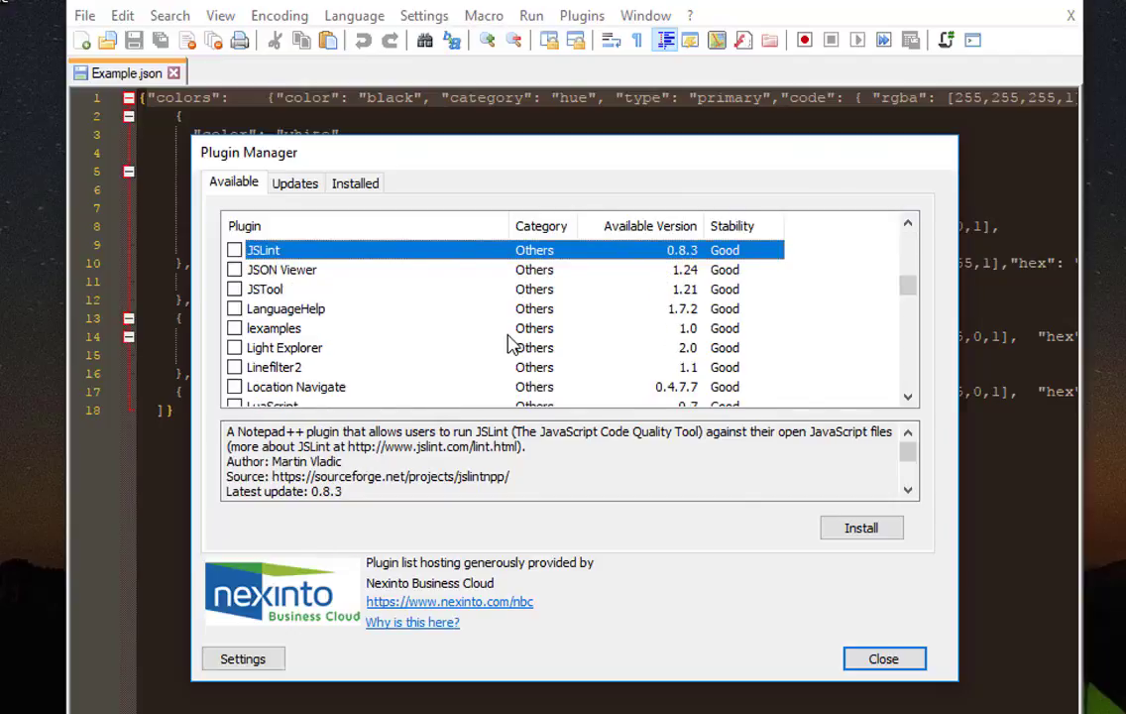
{"action": "left_click", "coordinate": [235, 289]}
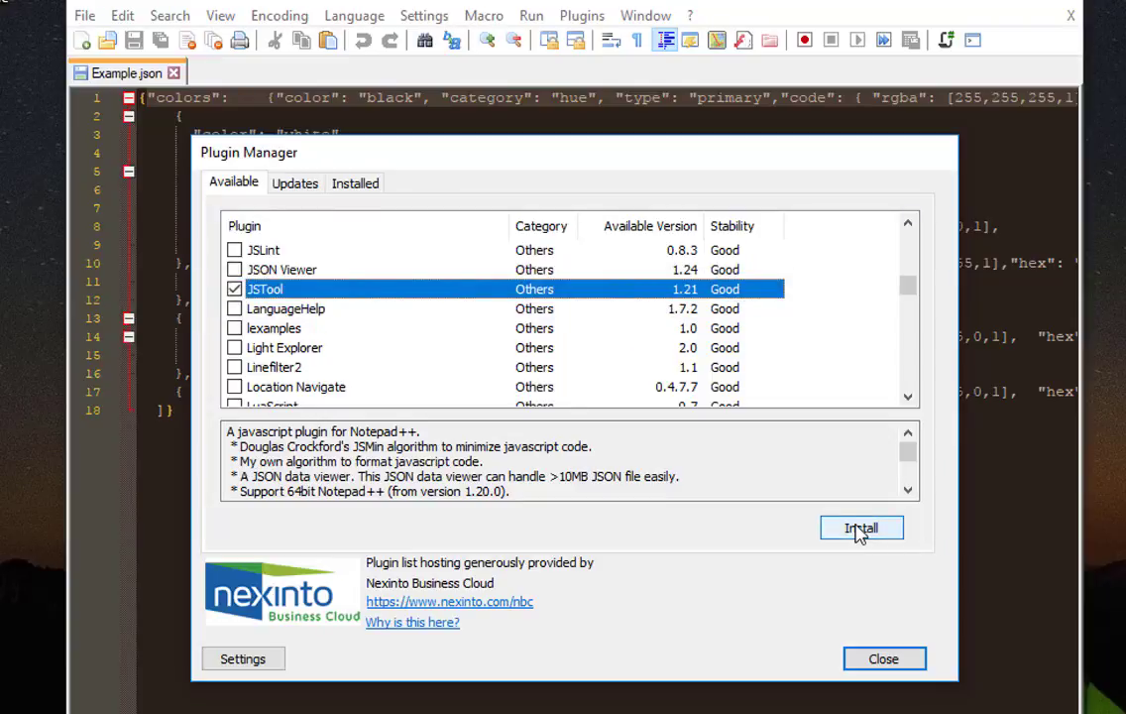
{"action": "left_click", "coordinate": [861, 527]}
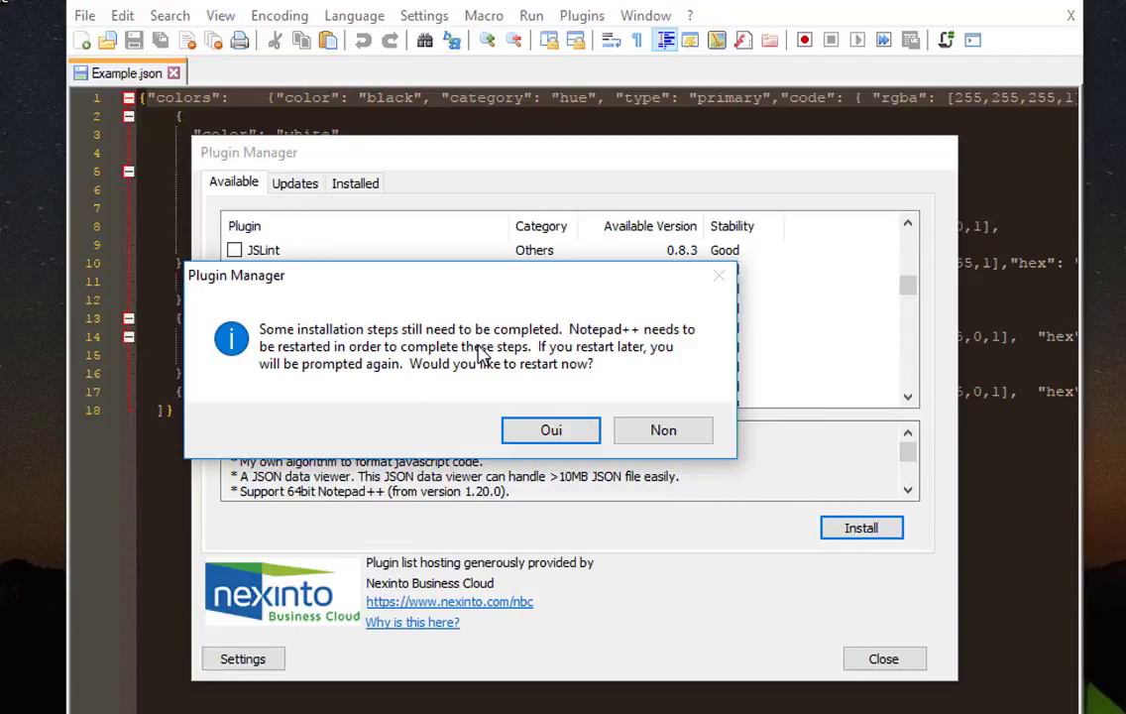
{"action": "mouse_move", "coordinate": [847, 379]}
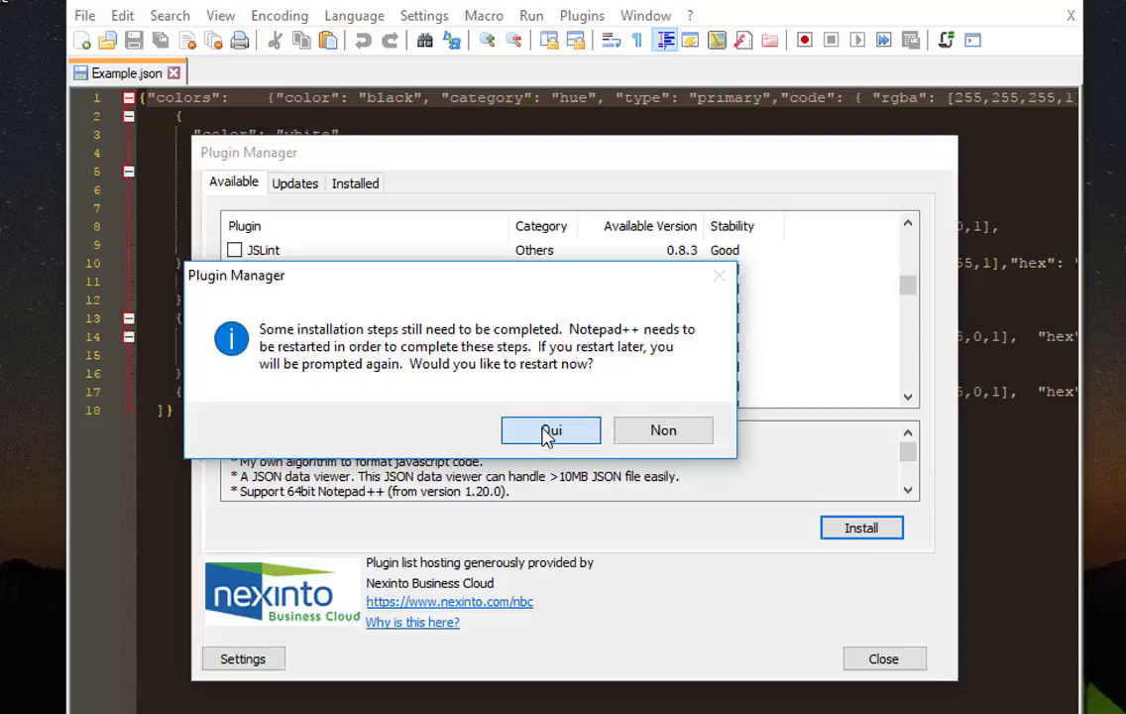
{"action": "left_click", "coordinate": [551, 429]}
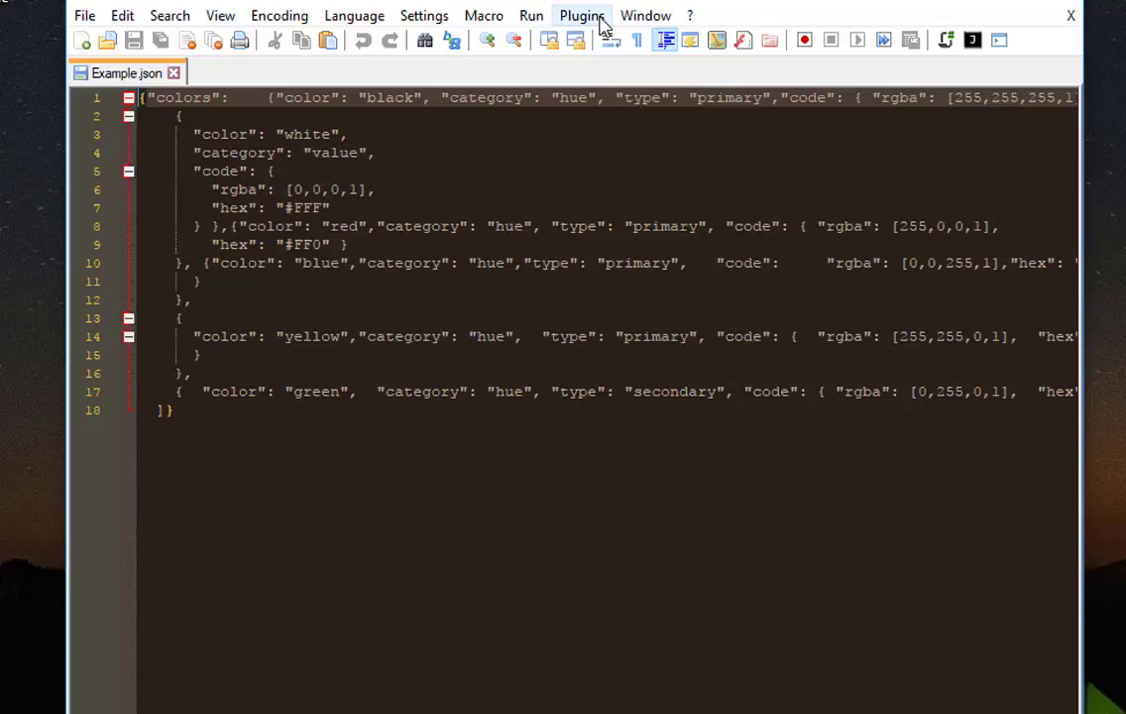
{"action": "left_click", "coordinate": [645, 14]}
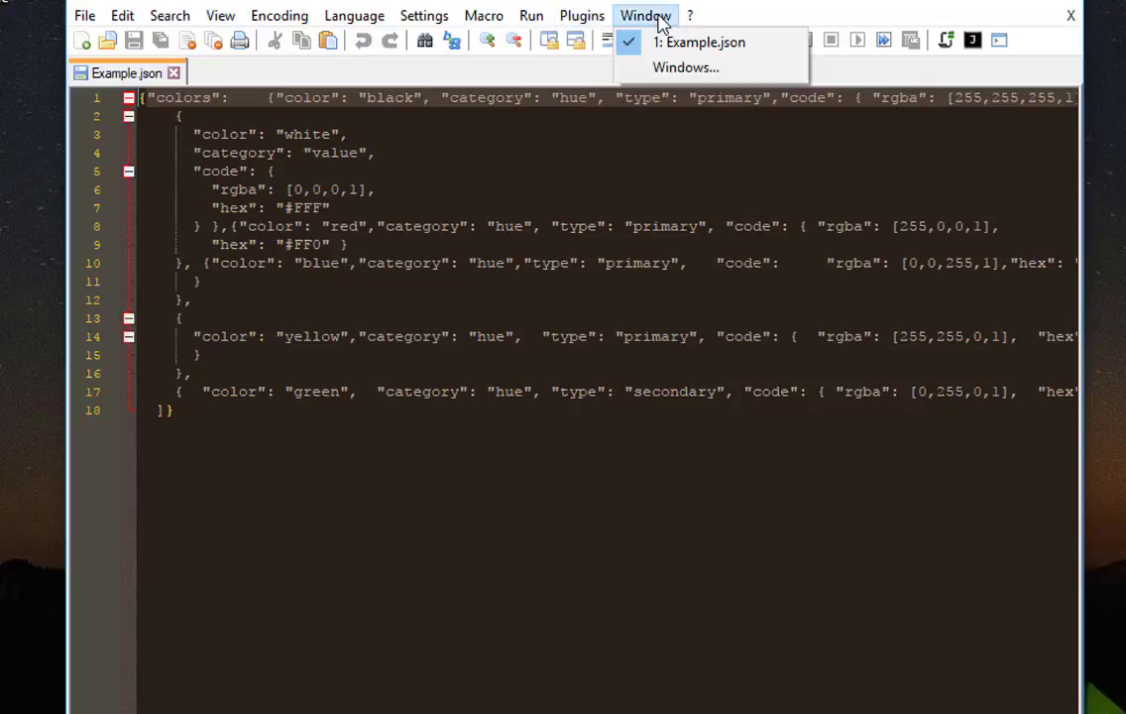
{"action": "left_click", "coordinate": [582, 14]}
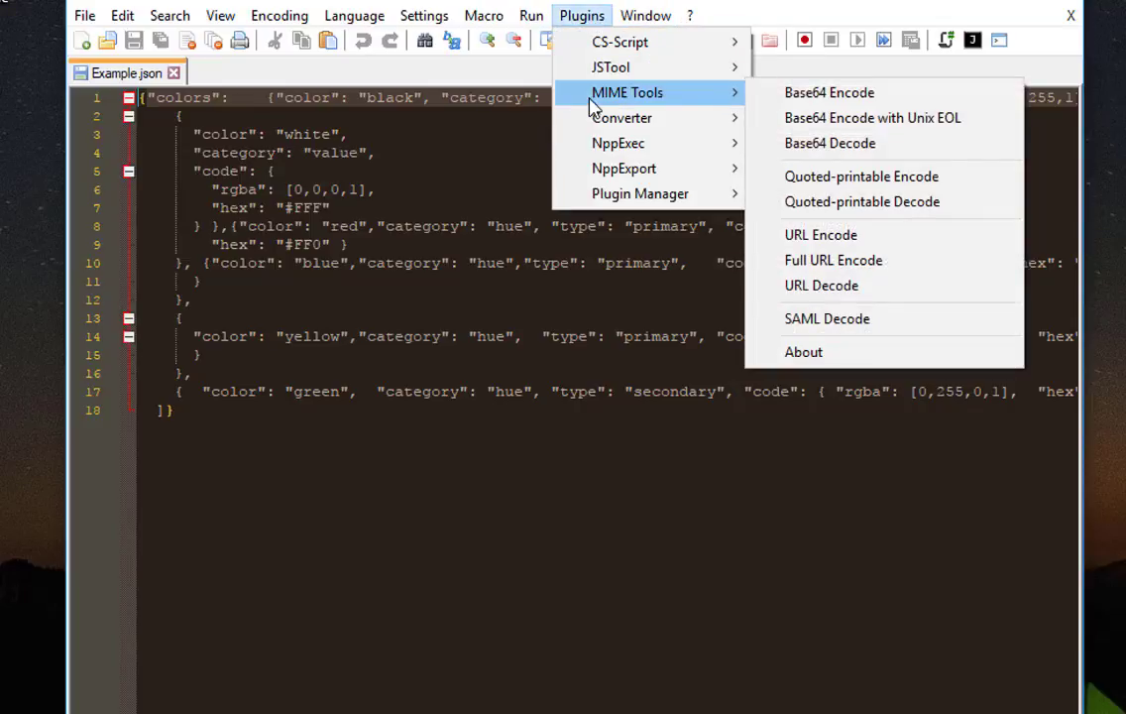
{"action": "mouse_move", "coordinate": [611, 67]}
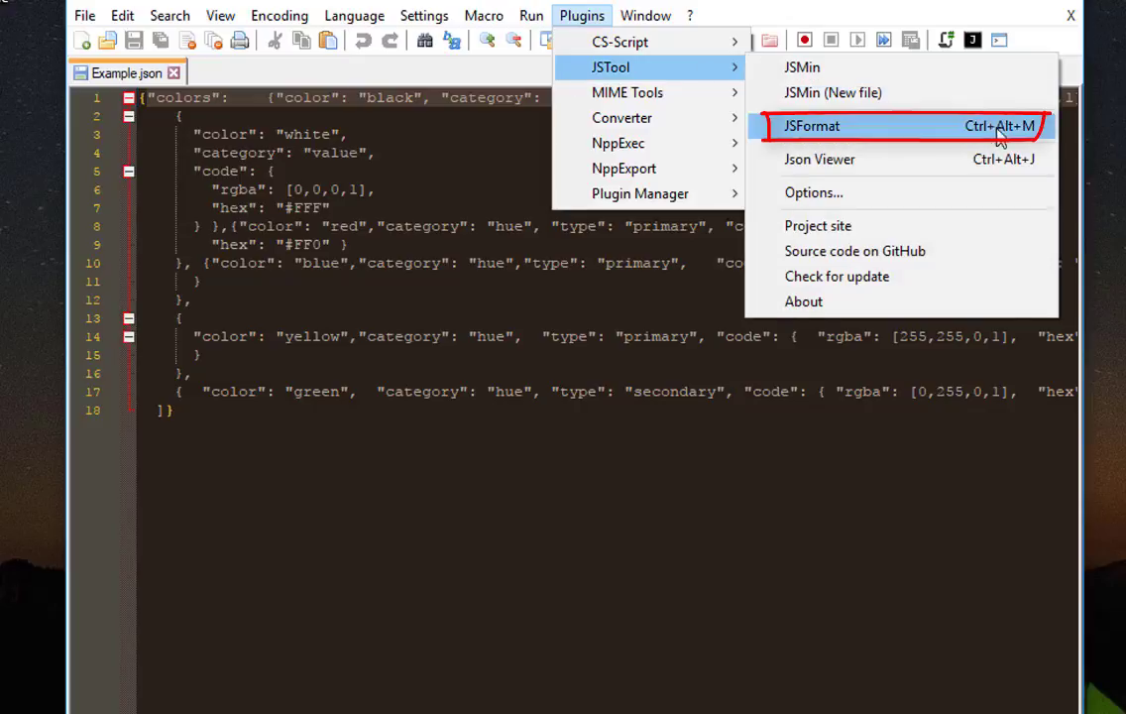
{"action": "mouse_move", "coordinate": [1021, 134]}
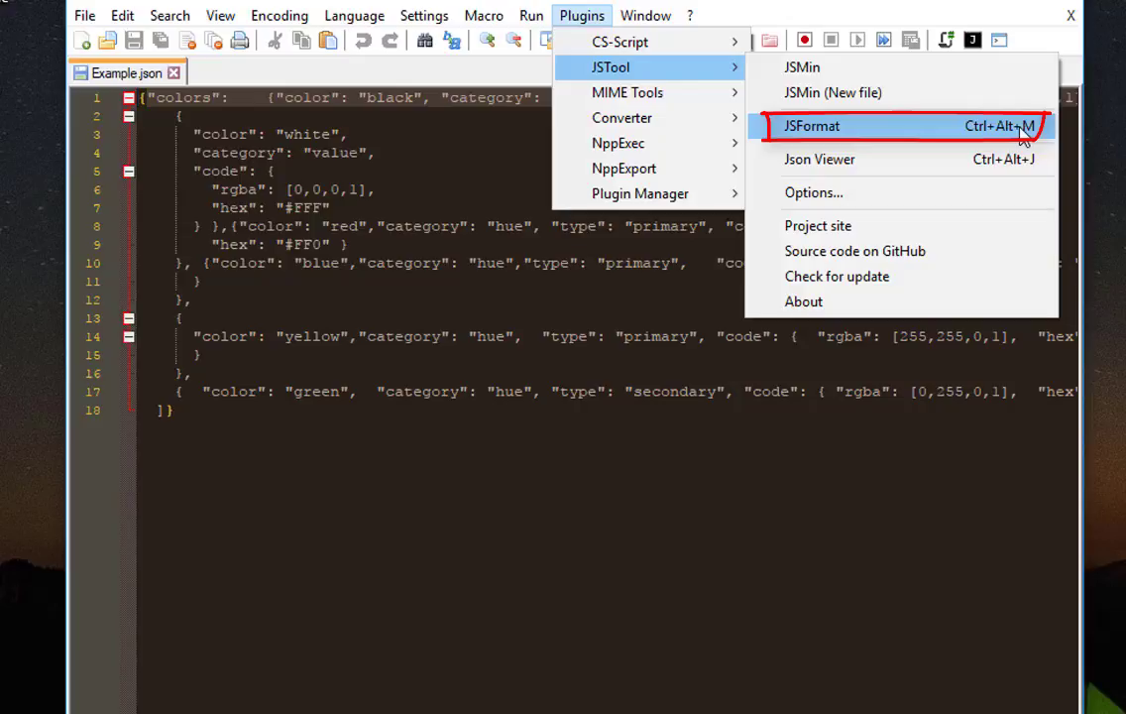
{"action": "mouse_move", "coordinate": [910, 135]}
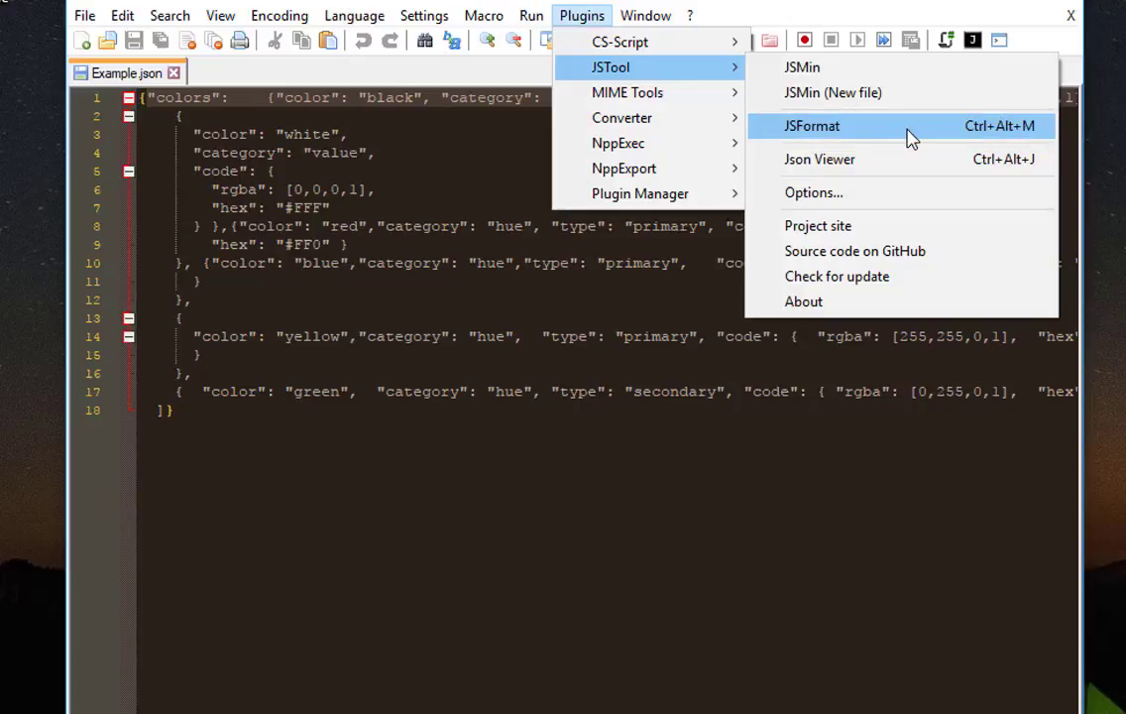
{"action": "left_click", "coordinate": [812, 126]}
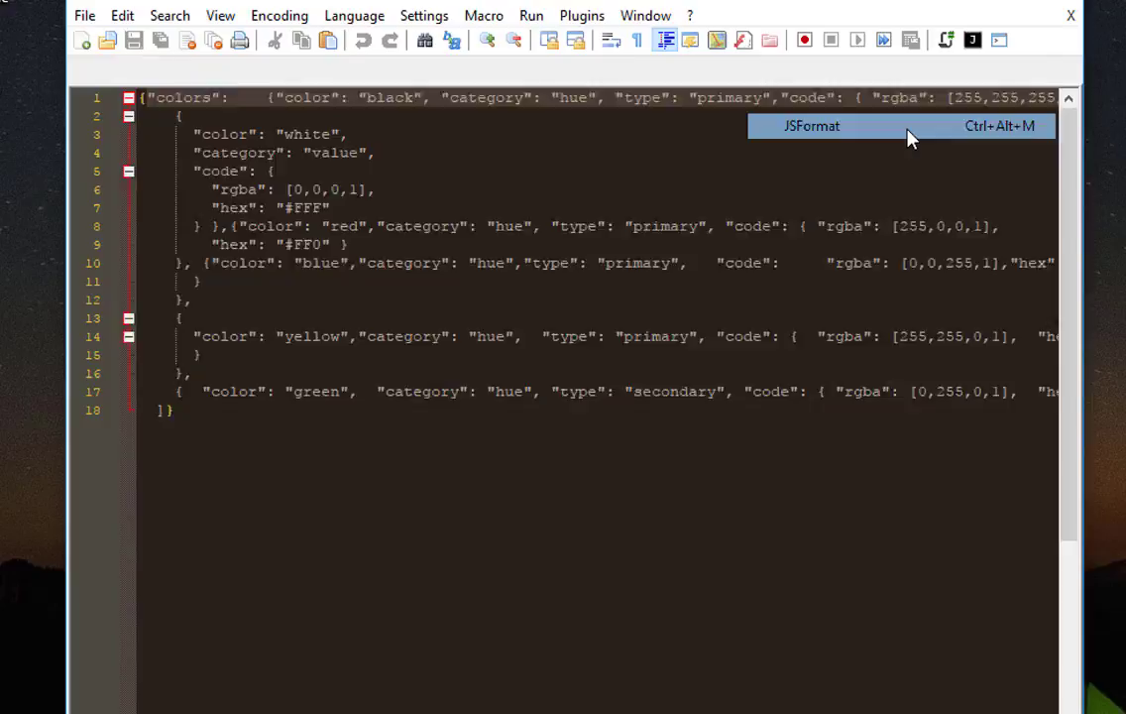
{"action": "left_click", "coordinate": [812, 126]}
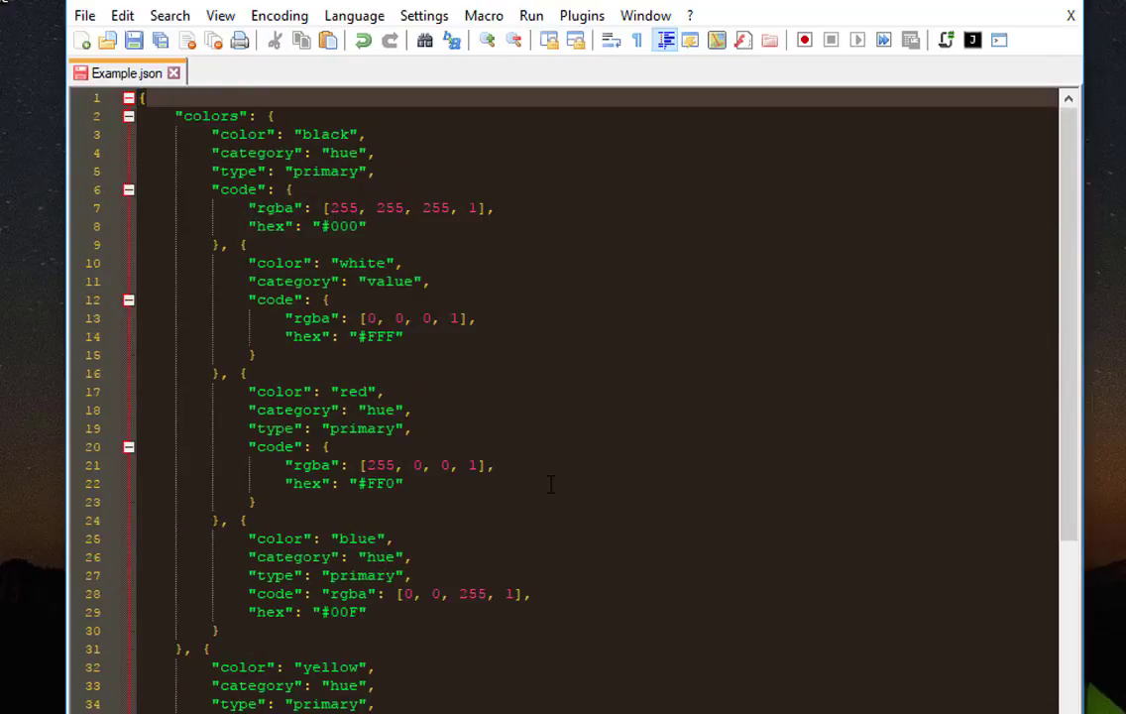
{"action": "scroll", "scroll_direction": "down", "scroll_amount": 3}
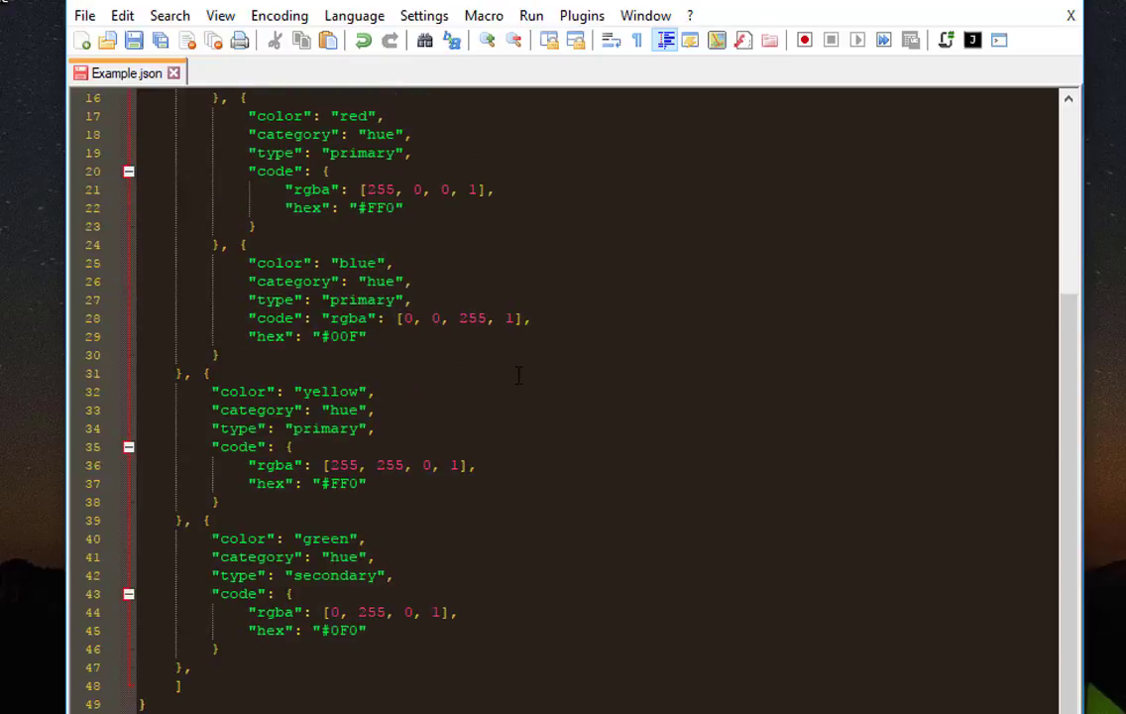
{"action": "mouse_move", "coordinate": [487, 431]}
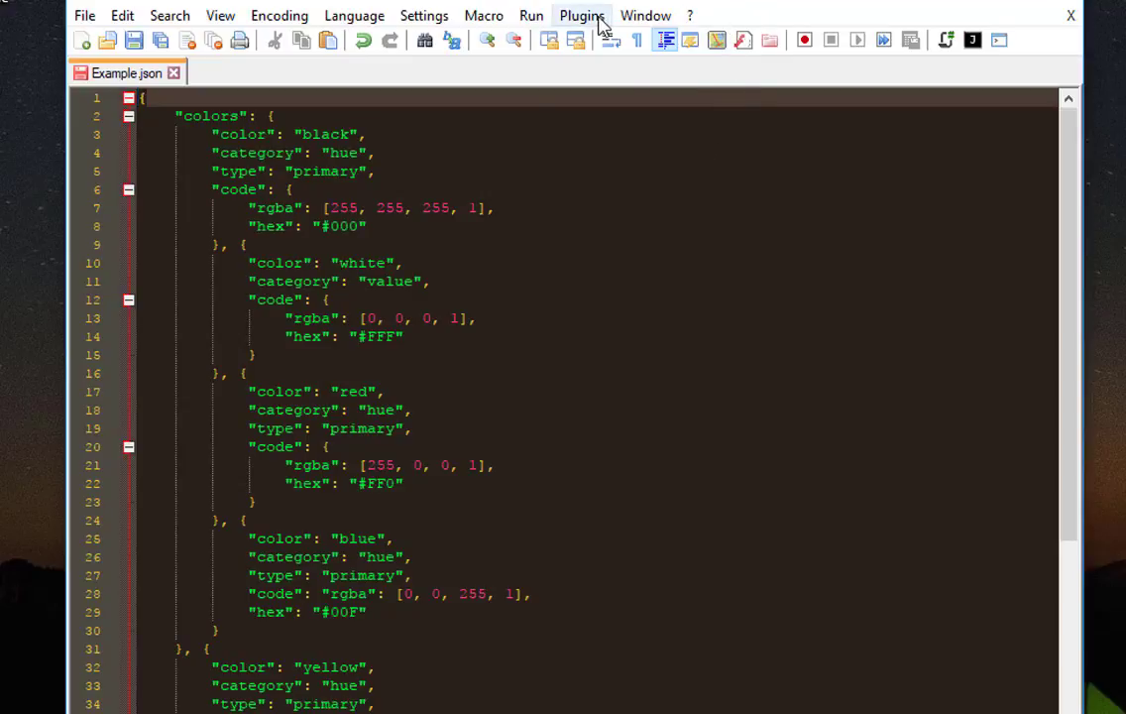
- Show the JSON Viewer tree and expand colors, code and rgba
{"action": "left_click", "coordinate": [582, 15]}
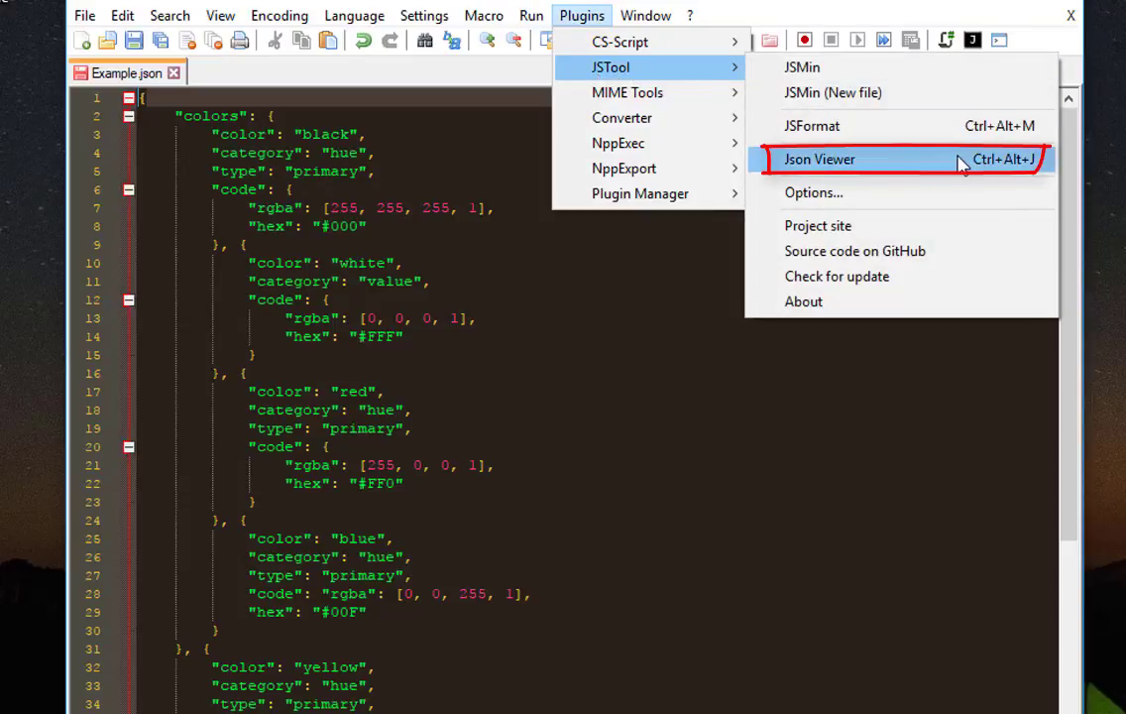
{"action": "left_click", "coordinate": [819, 158]}
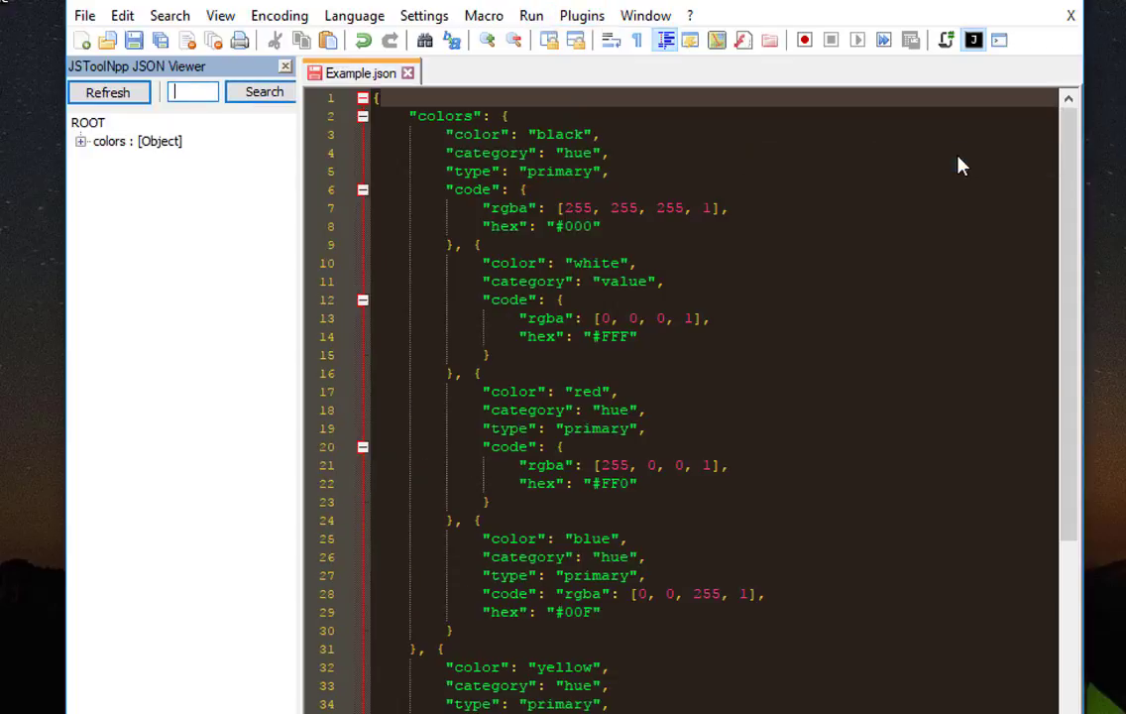
{"action": "mouse_move", "coordinate": [104, 165]}
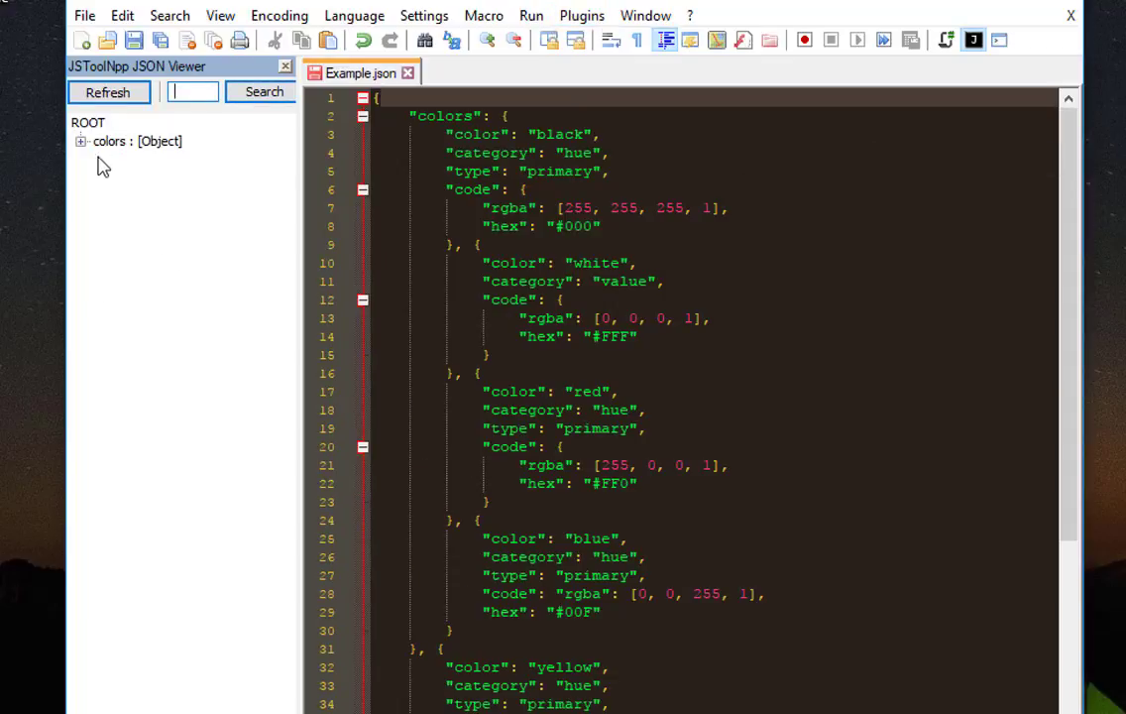
{"action": "left_click", "coordinate": [80, 141]}
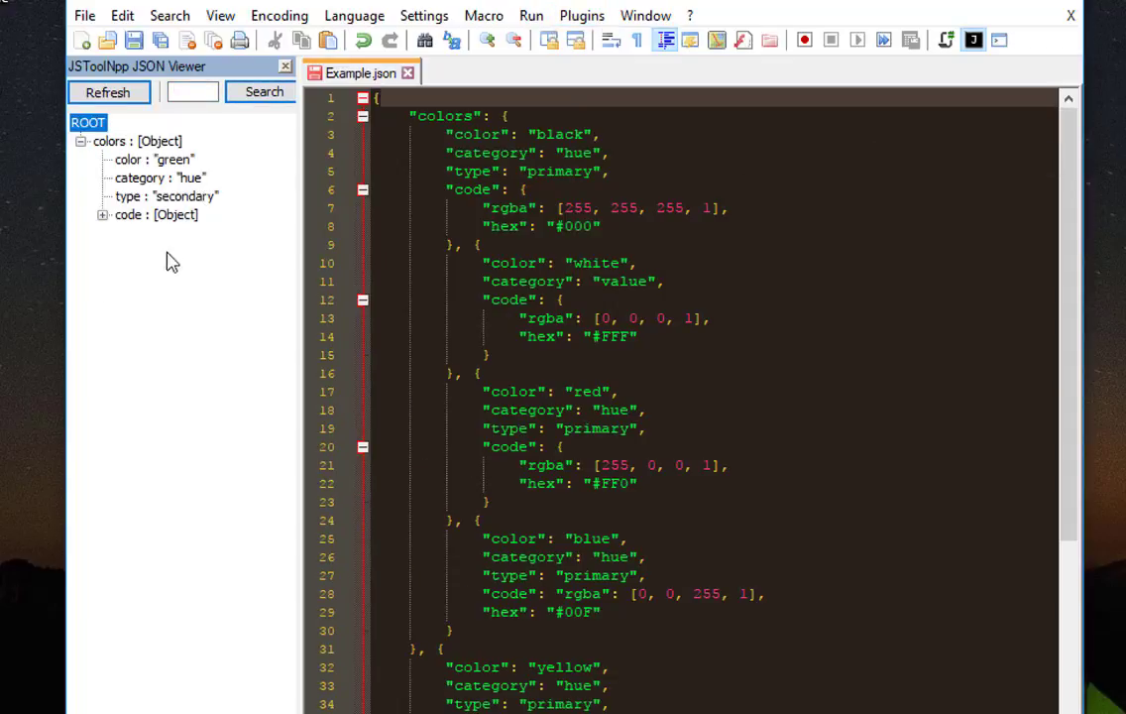
{"action": "left_click", "coordinate": [103, 214]}
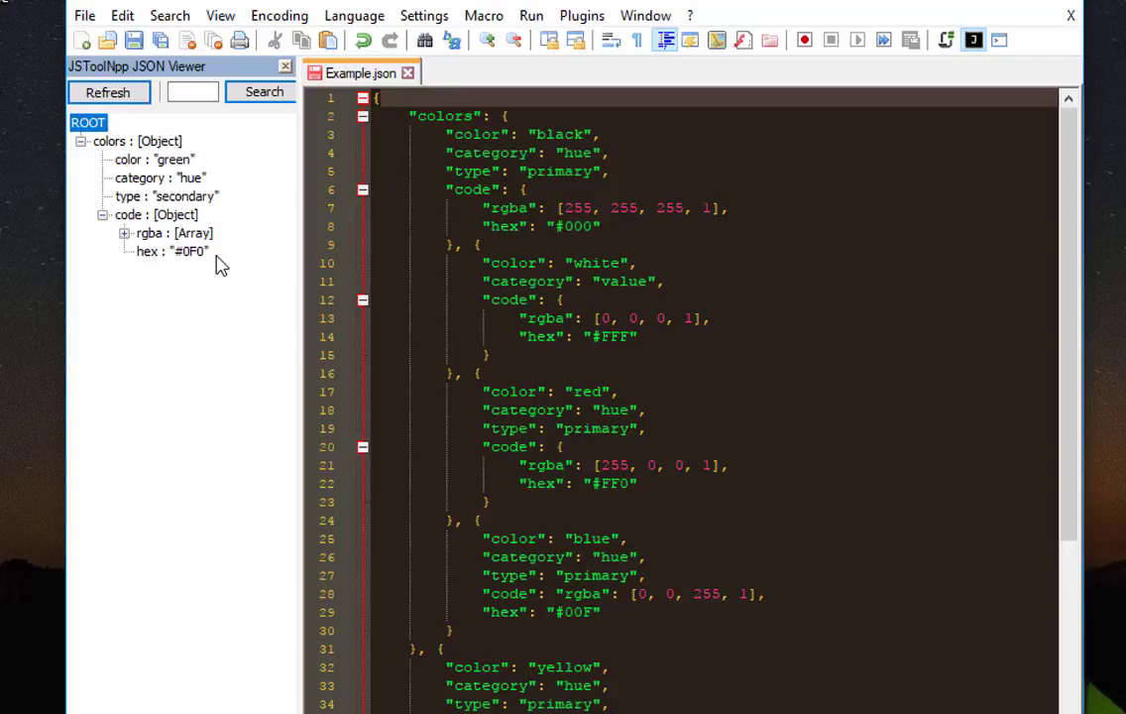
{"action": "left_click", "coordinate": [123, 234]}
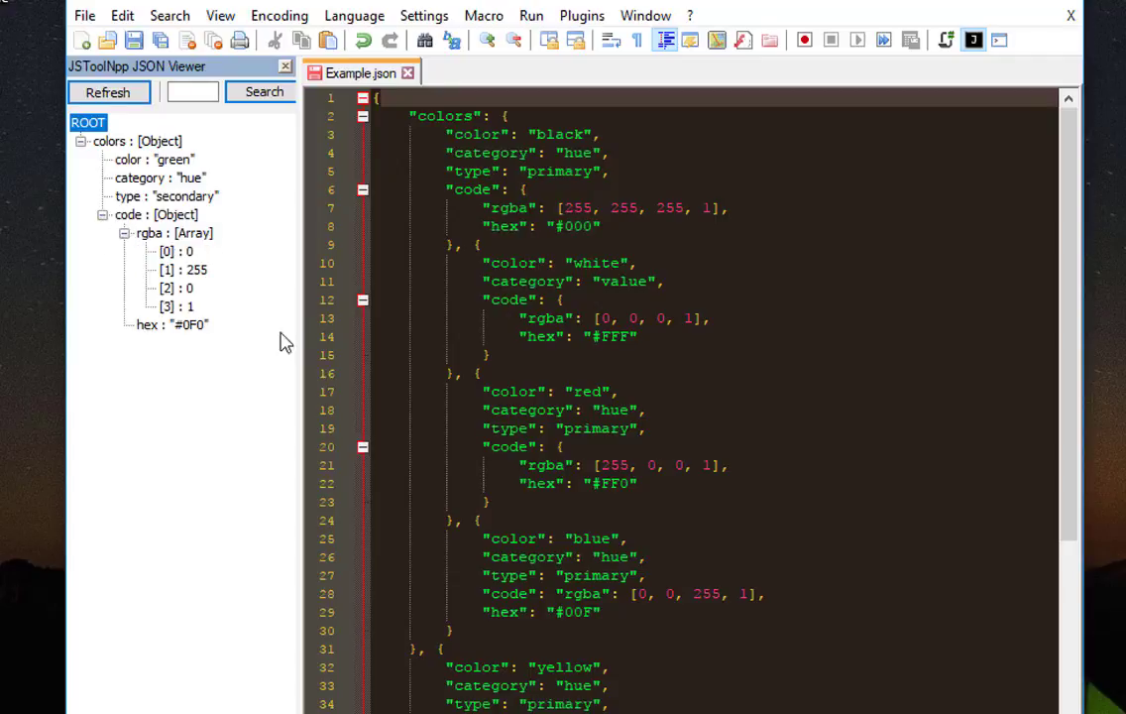
{"action": "mouse_move", "coordinate": [557, 96]}
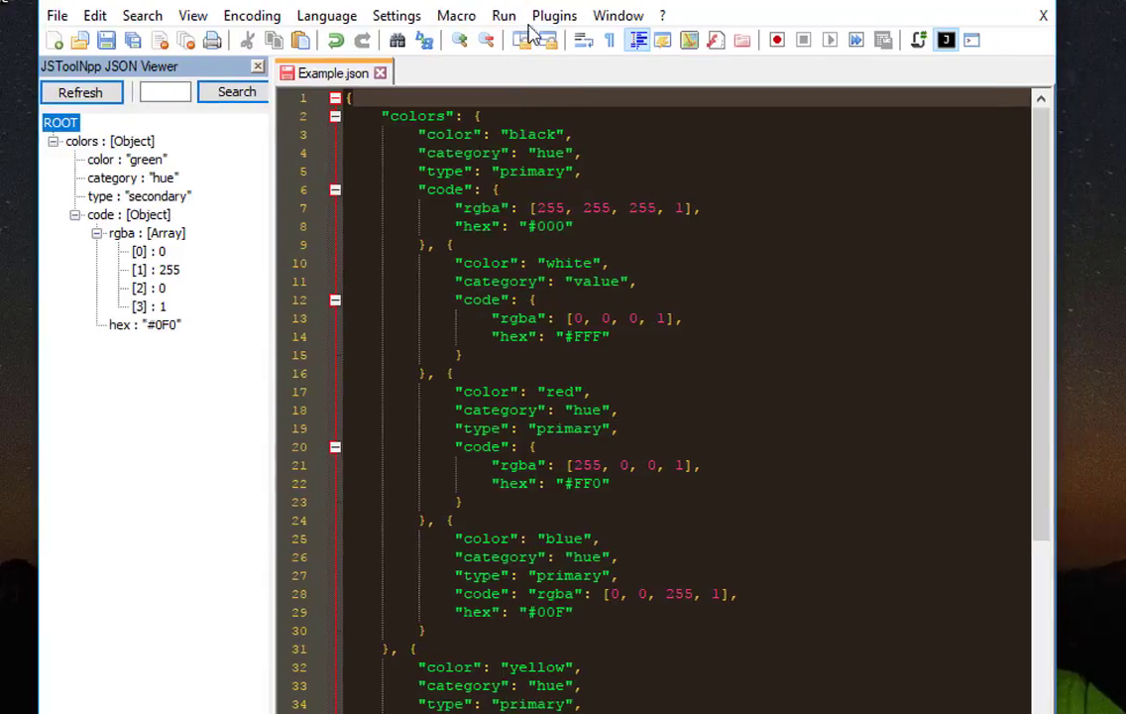
{"action": "mouse_move", "coordinate": [544, 349]}
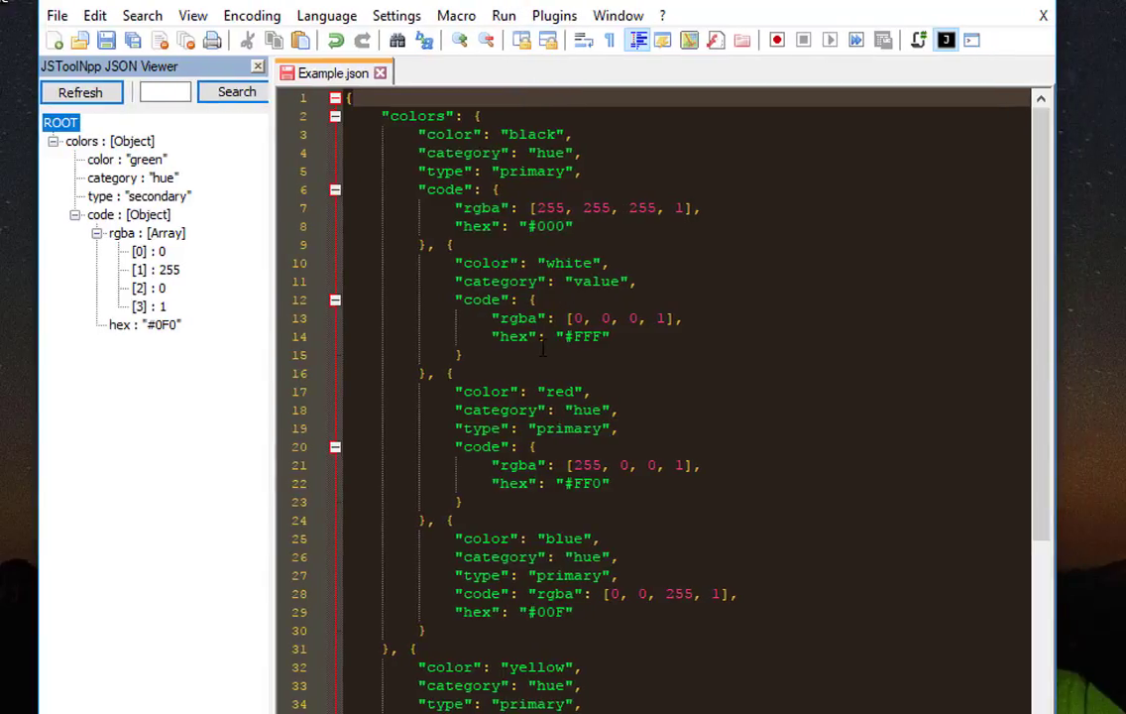
{"action": "mouse_move", "coordinate": [505, 14]}
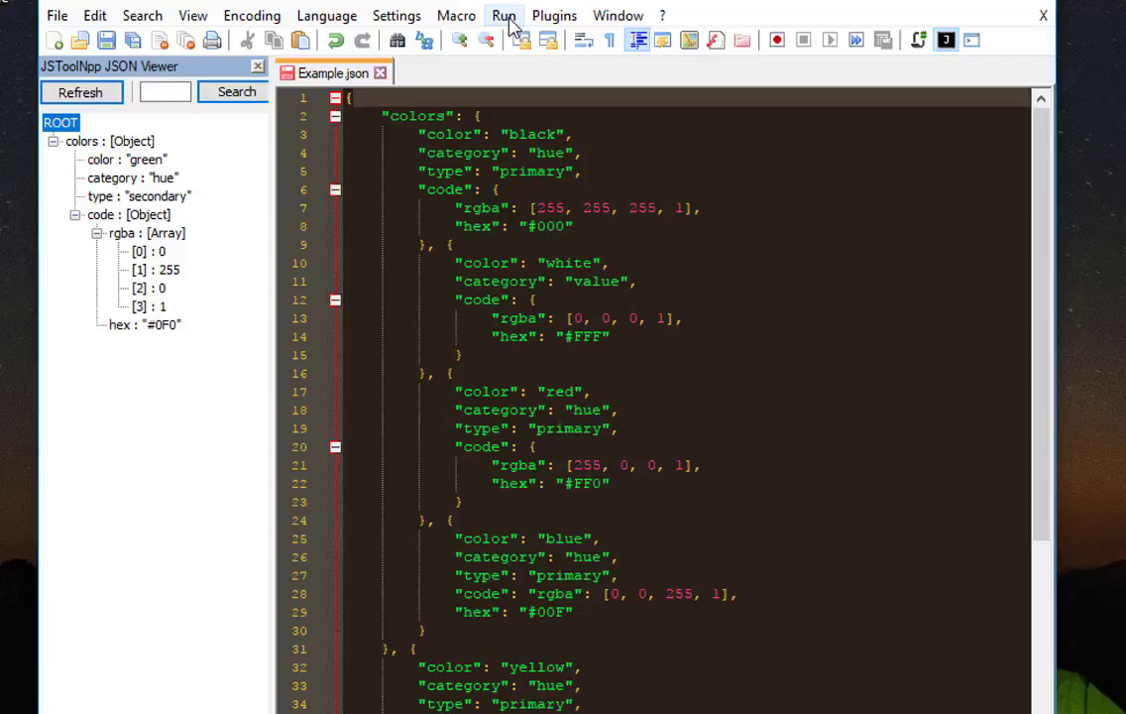
- Minify Example.json onto a single line with JSTool's JSMin
{"action": "left_click", "coordinate": [555, 15]}
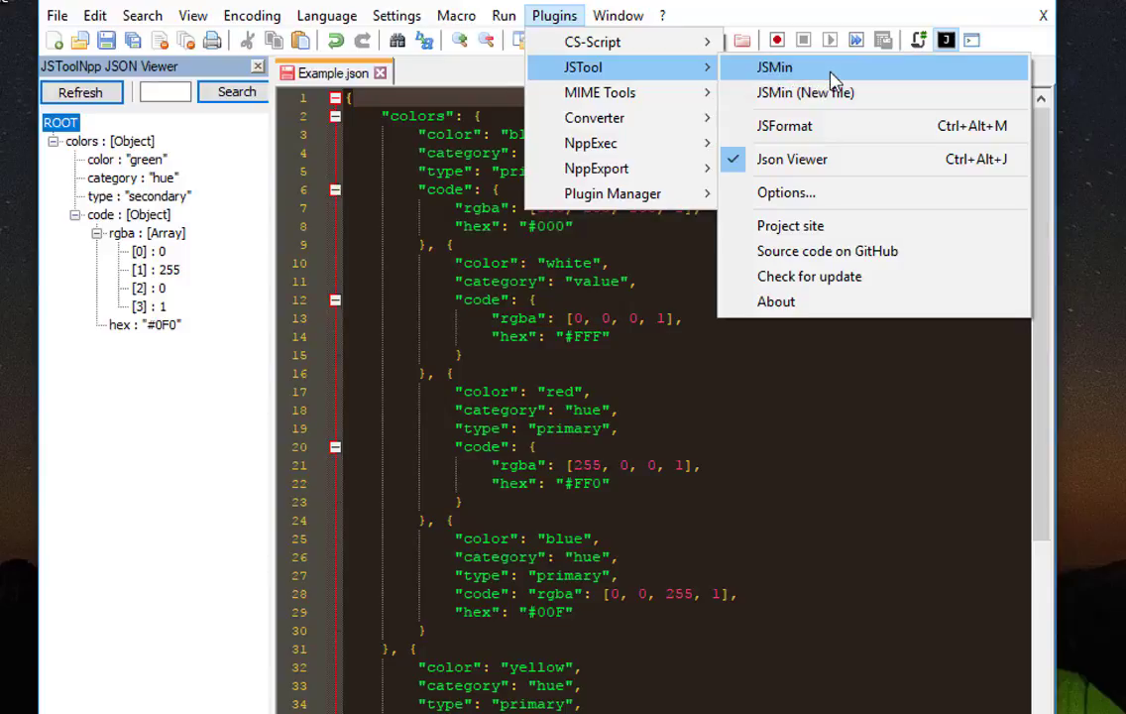
{"action": "left_click", "coordinate": [774, 67]}
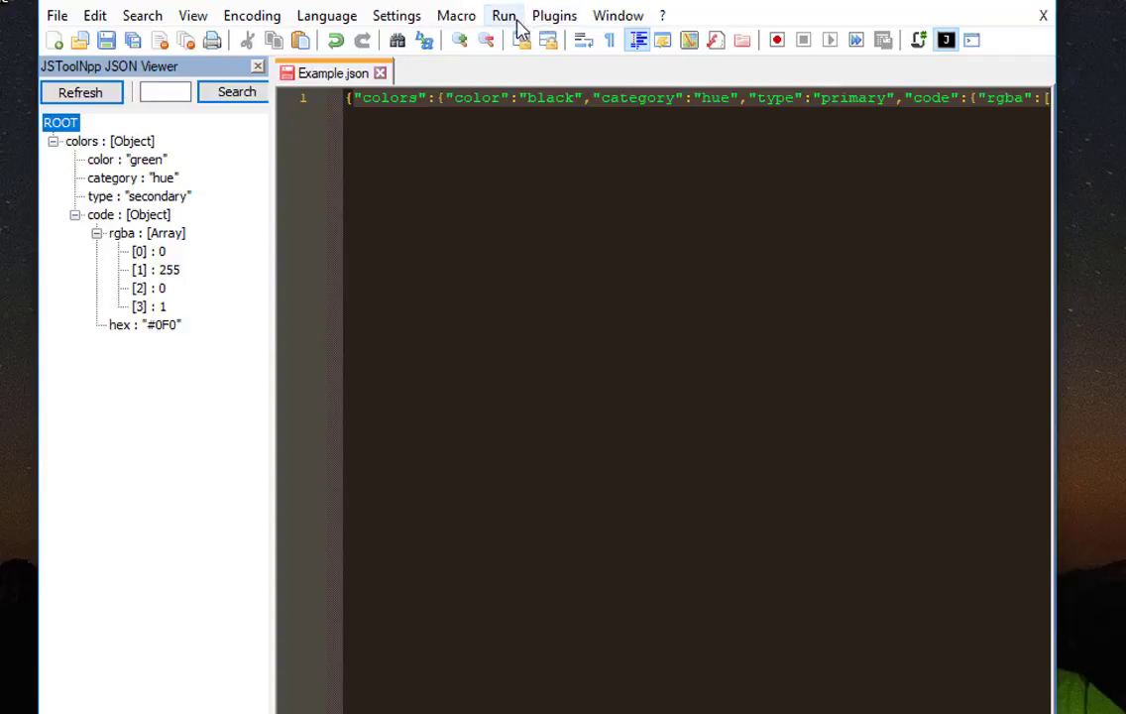
{"action": "left_click", "coordinate": [503, 15]}
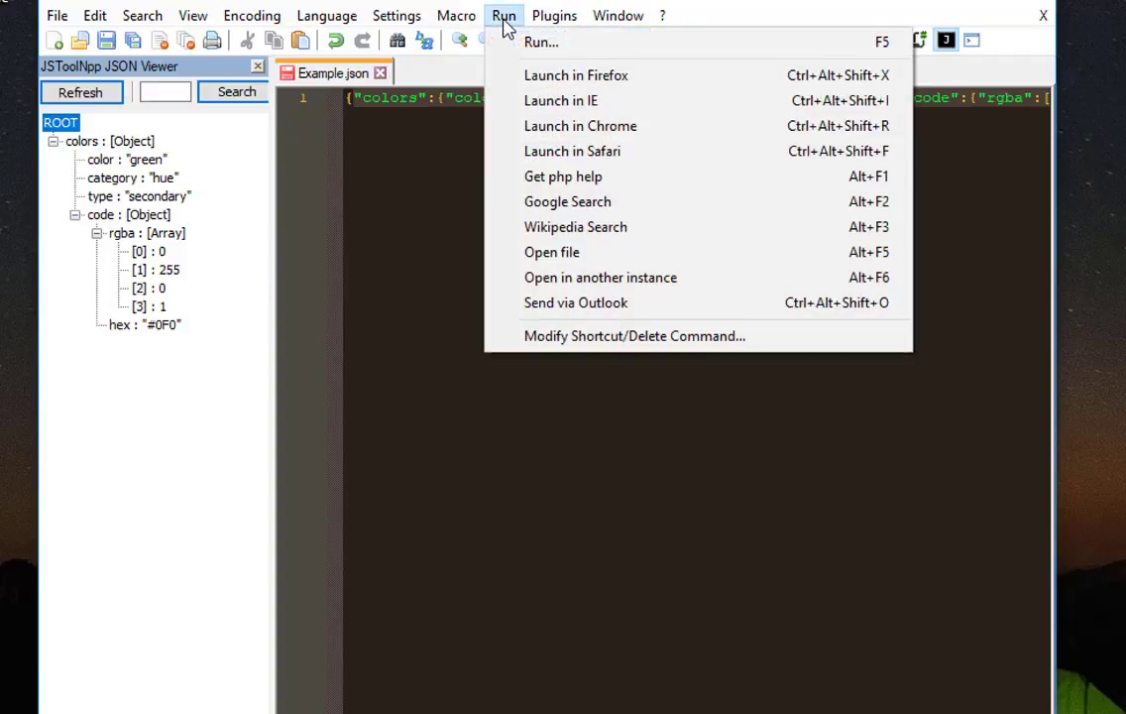
- Reformat the minified JSON into 49 indented lines with JSFormat
{"action": "left_click", "coordinate": [554, 15]}
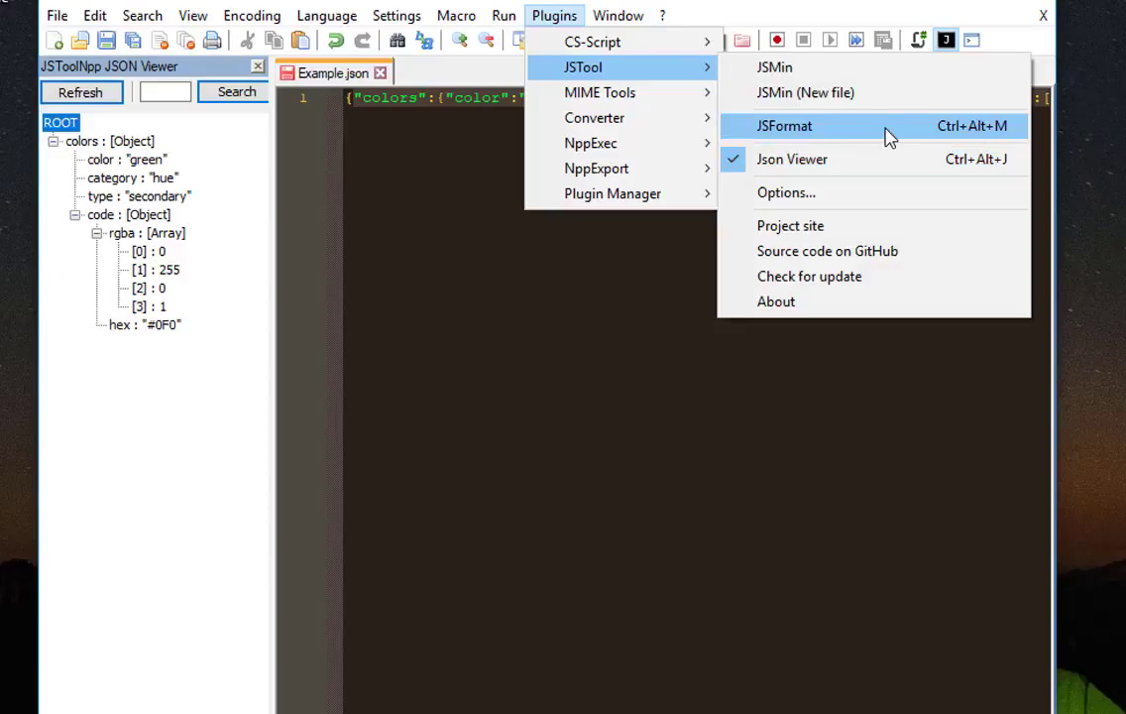
{"action": "left_click", "coordinate": [784, 126]}
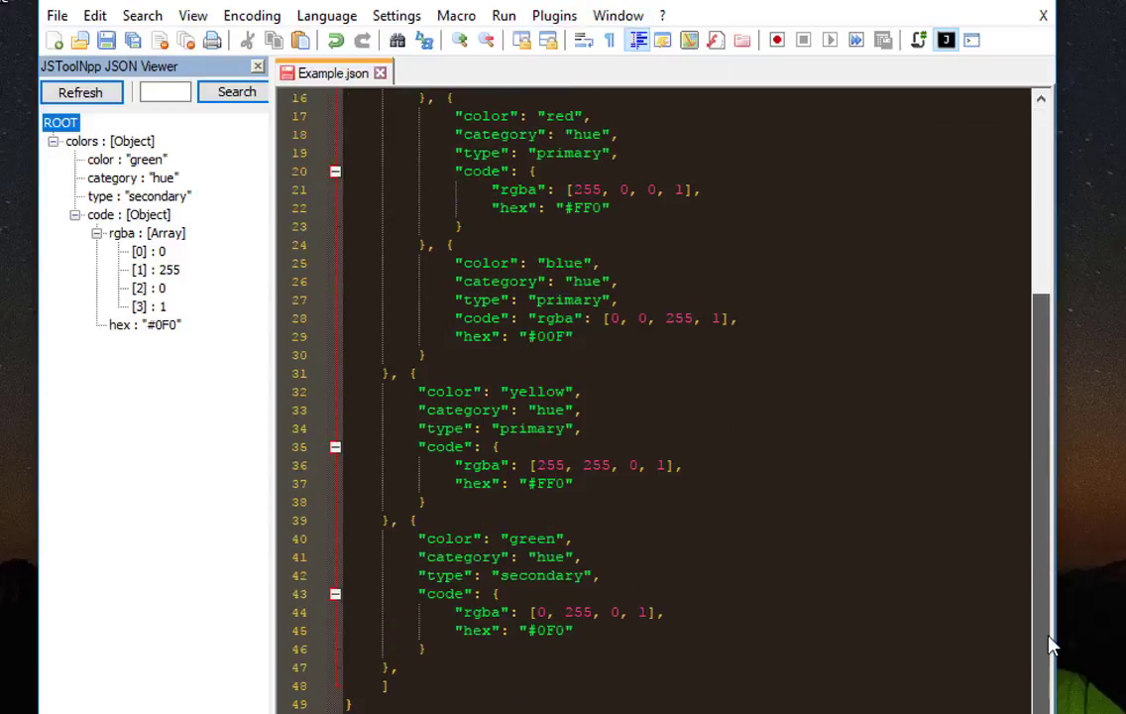
{"action": "scroll", "scroll_direction": "up", "scroll_amount": 3}
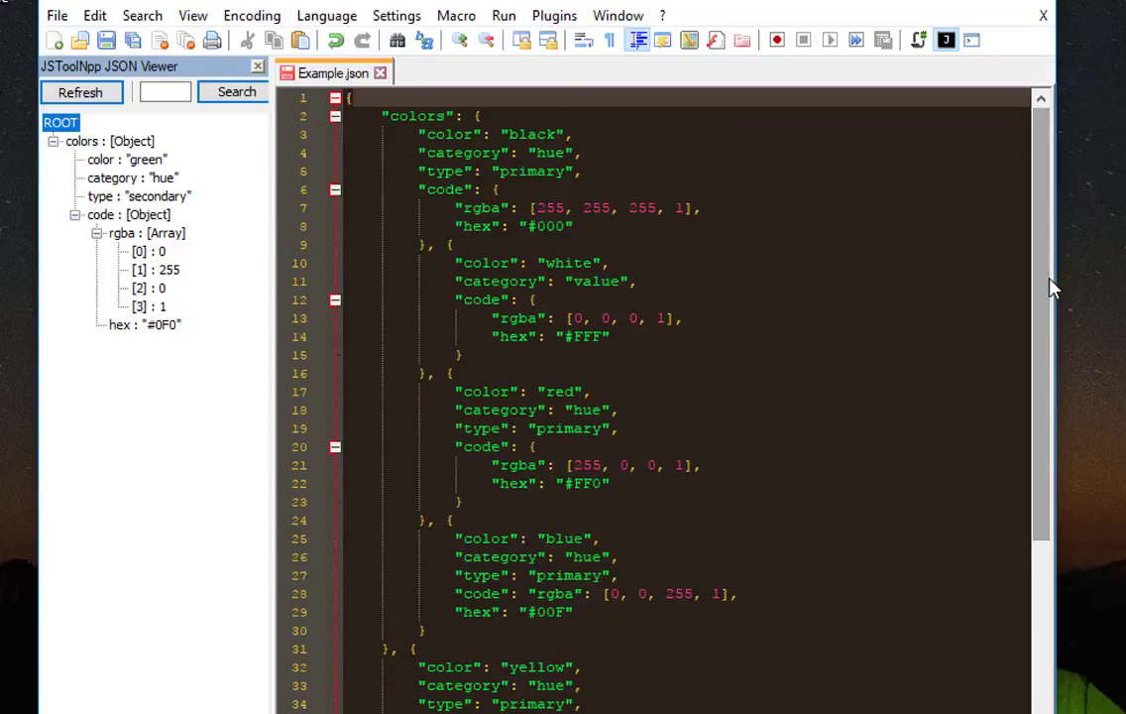